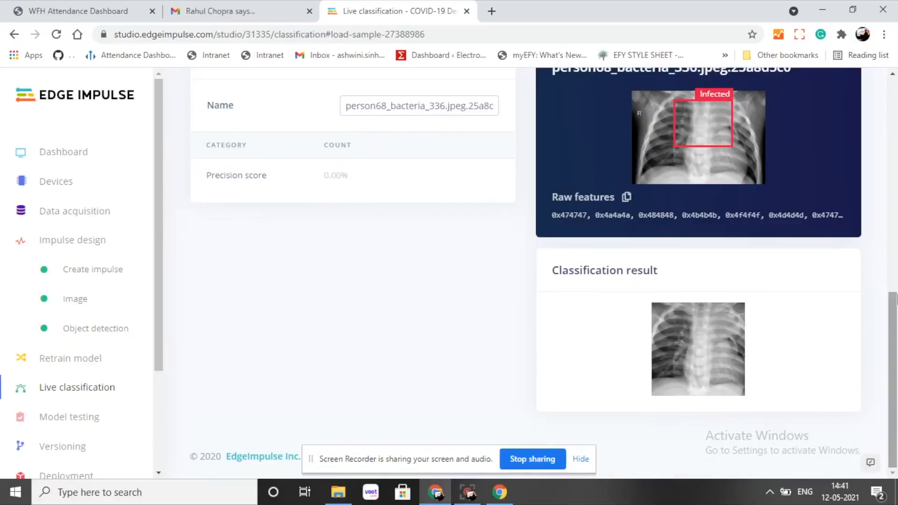
scroll("up", 3)
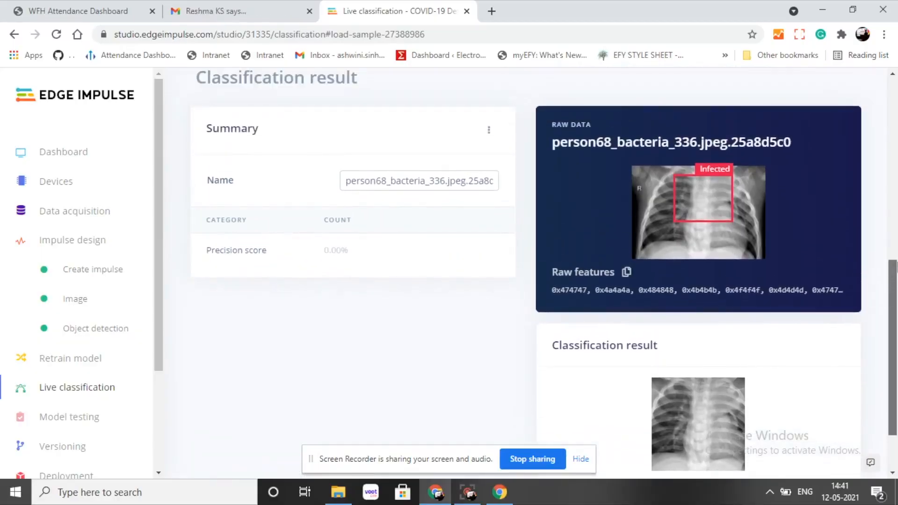
scroll("down", 3)
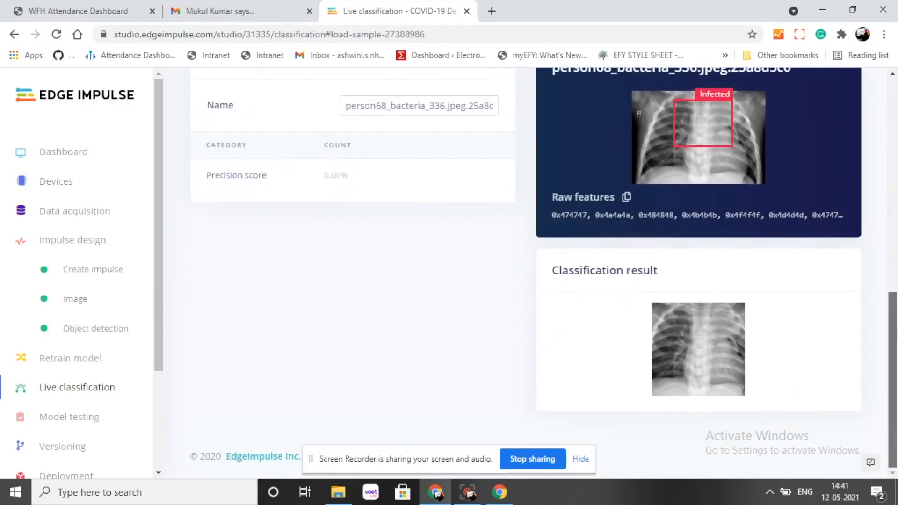